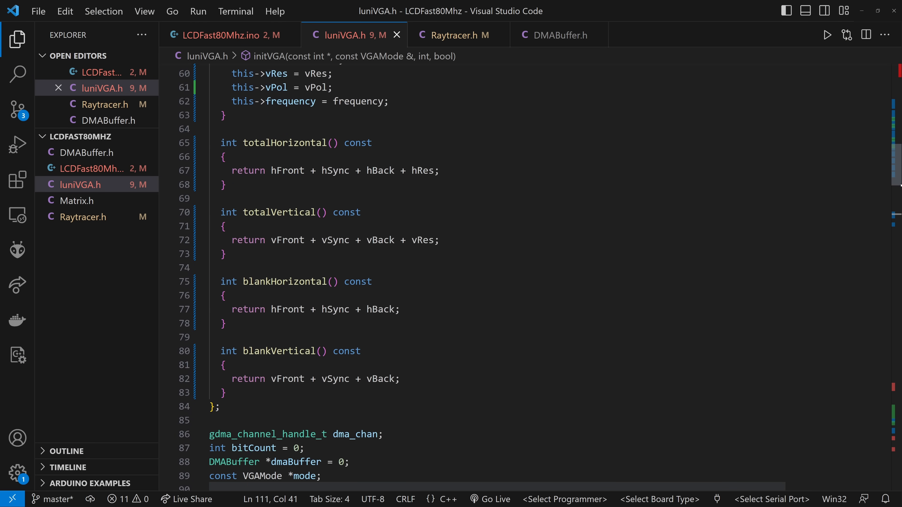
- Scroll to the VGAMode constants and highlight the hsync value 143 of mode1366x768x60
scroll("down", 3)
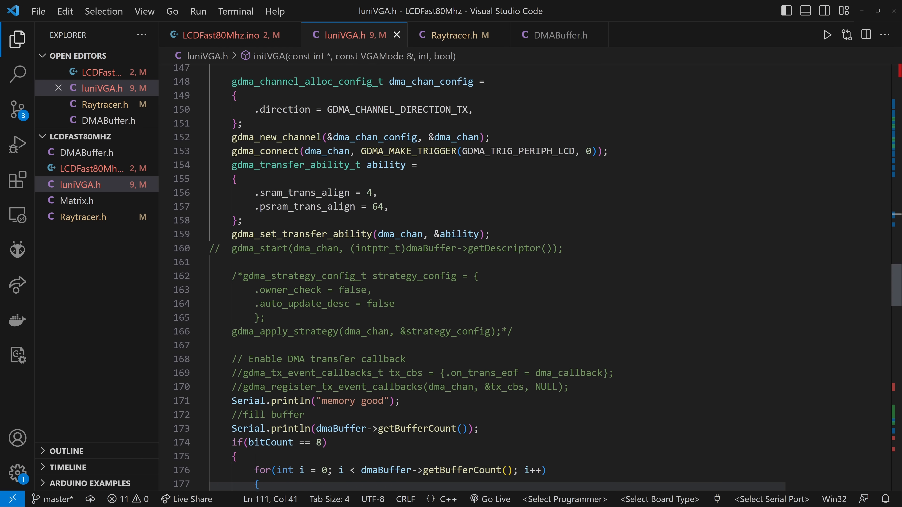
scroll("down", 3)
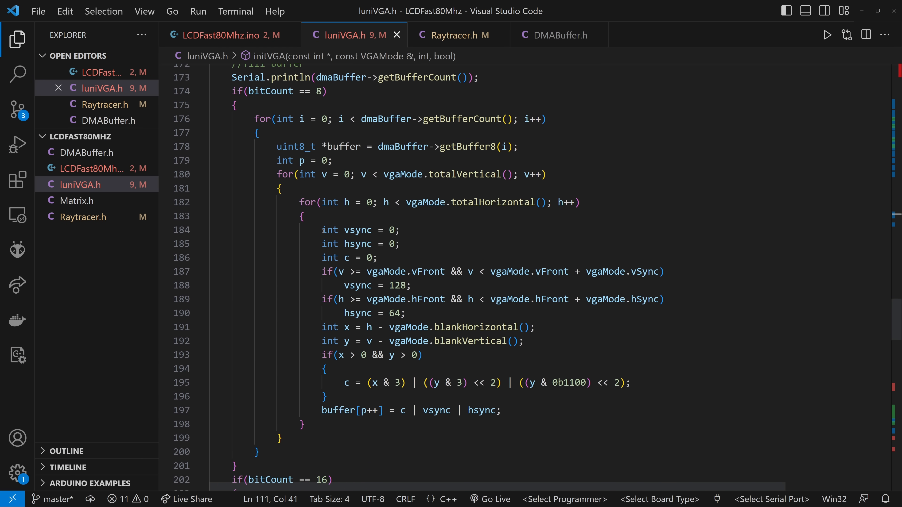
left_click_drag(321, 230, 500, 410)
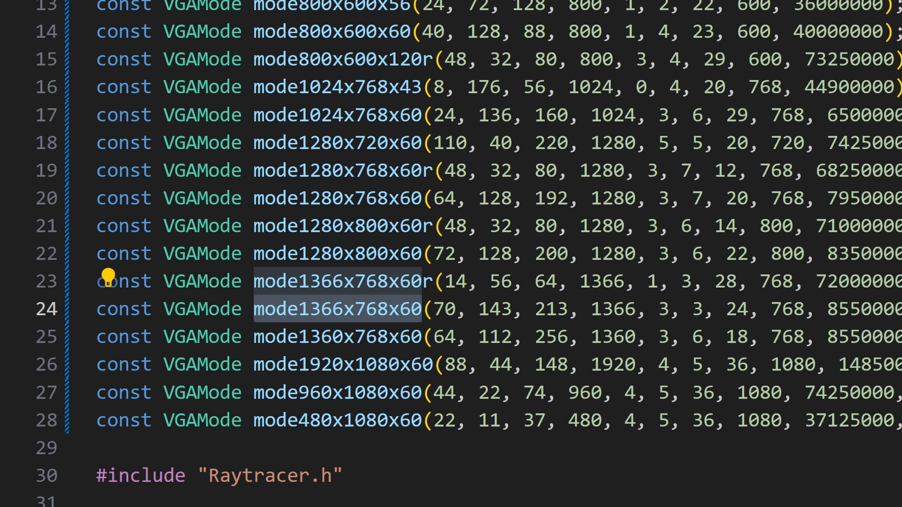
double_click(495, 309)
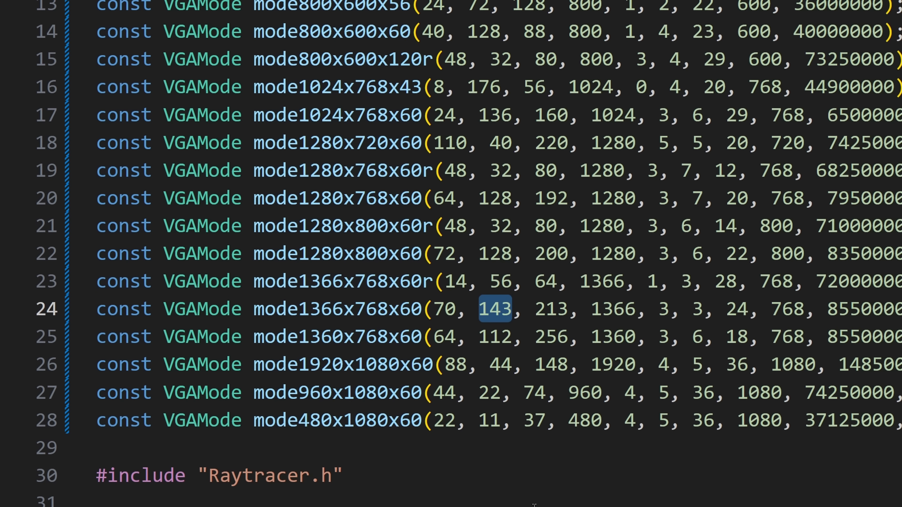